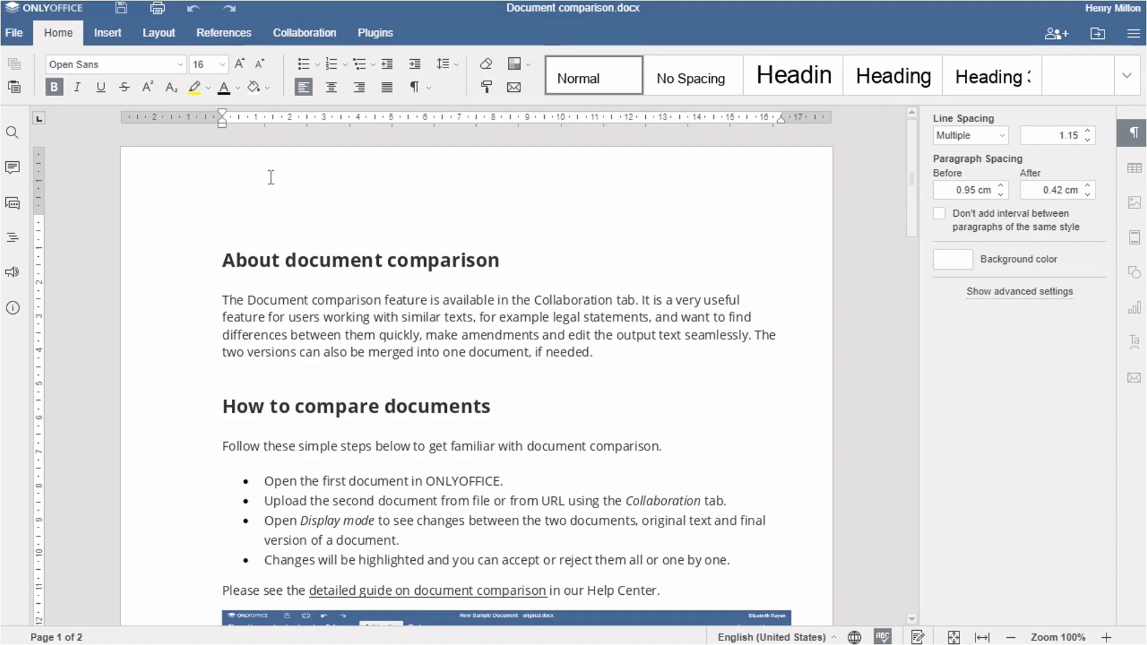
Step: Show the Collaboration toolbar with the review and compare tools
click(303, 33)
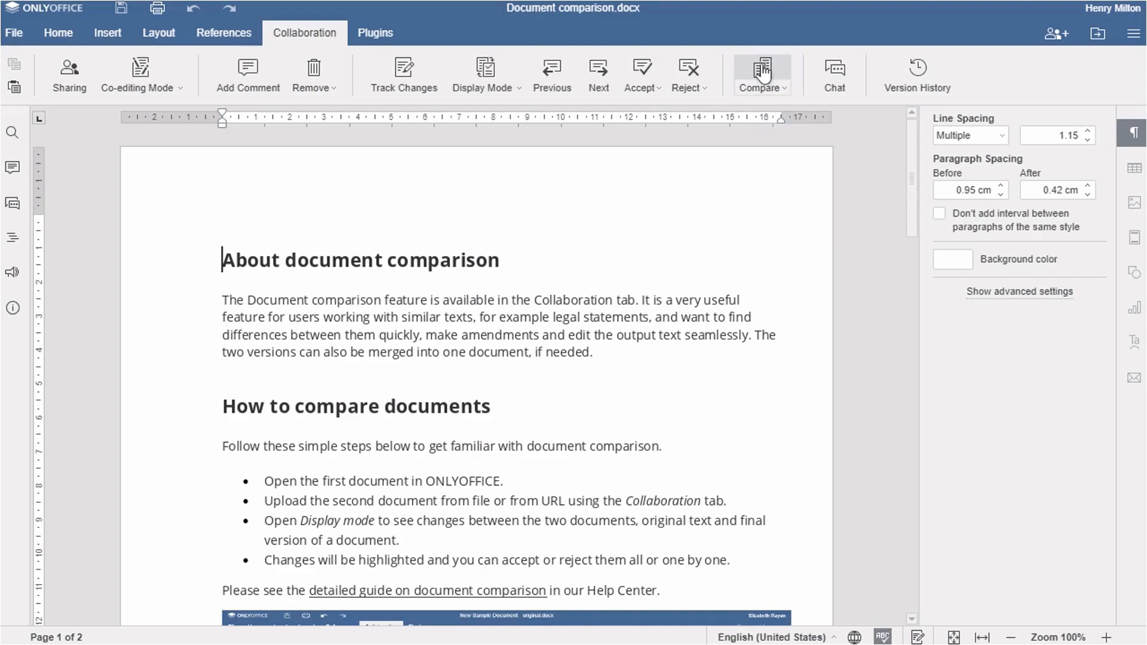
Step: Start Compare via Document from File, then cancel the local file picker
click(761, 75)
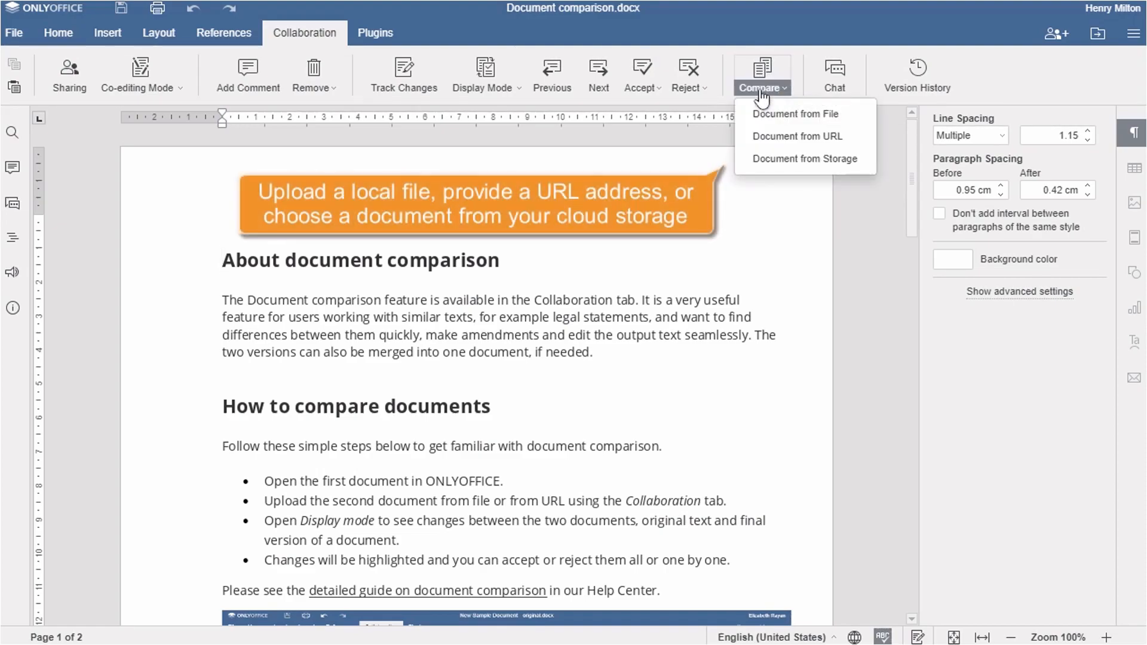
click(793, 114)
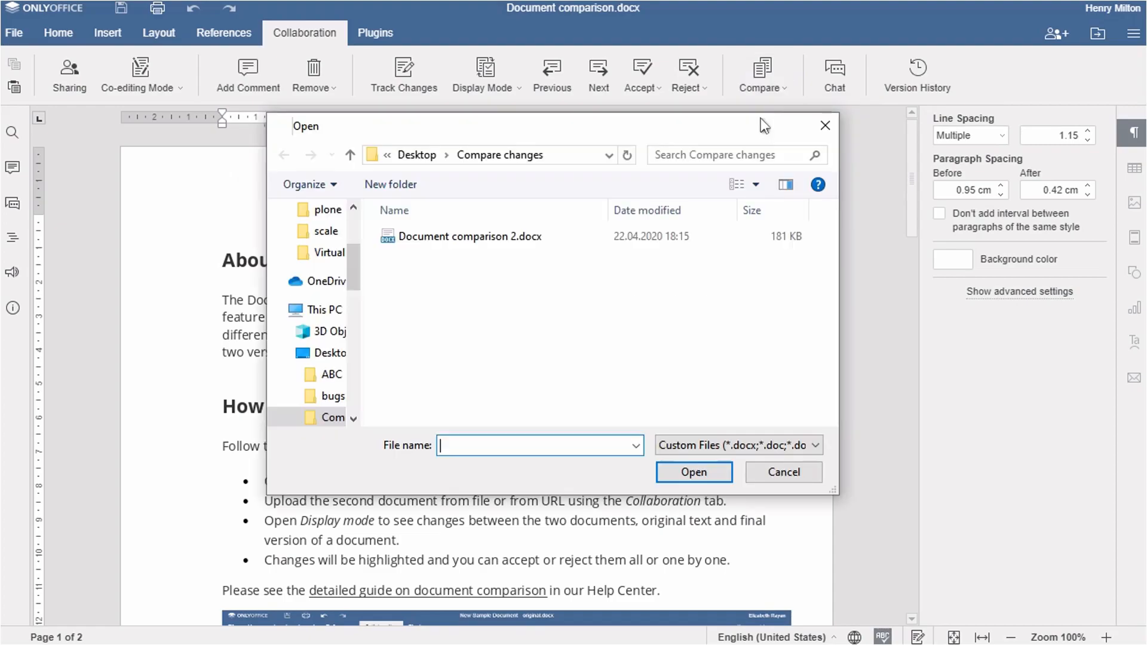
click(471, 235)
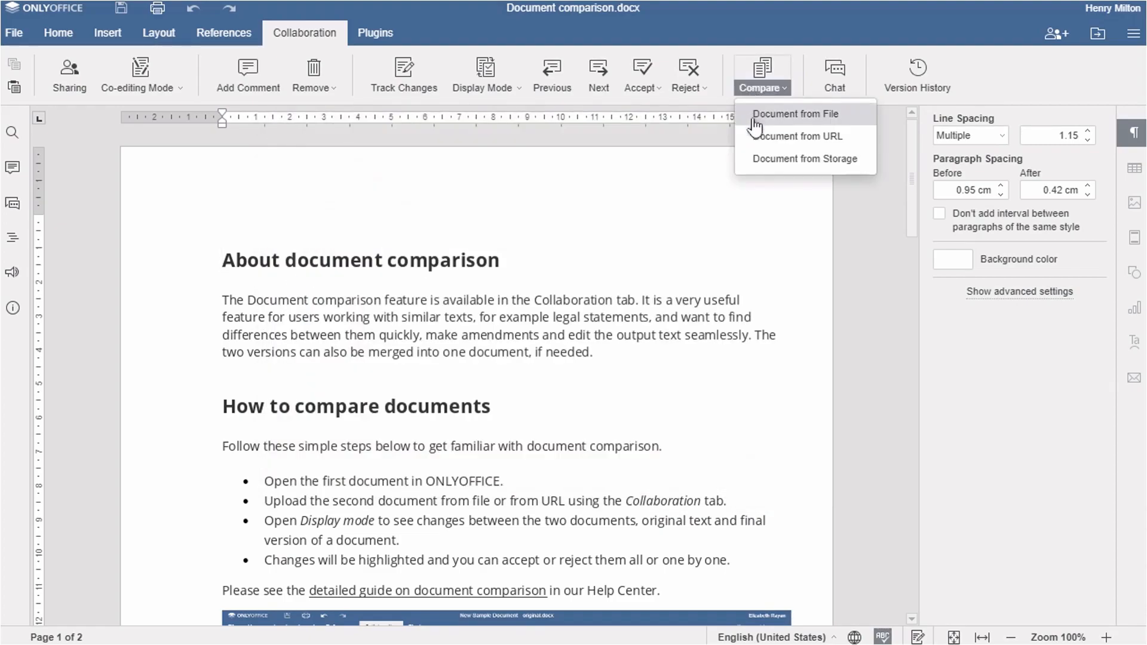
Step: Compare against Document comparison 2.docx from storage so differences appear as tracked changes
click(796, 114)
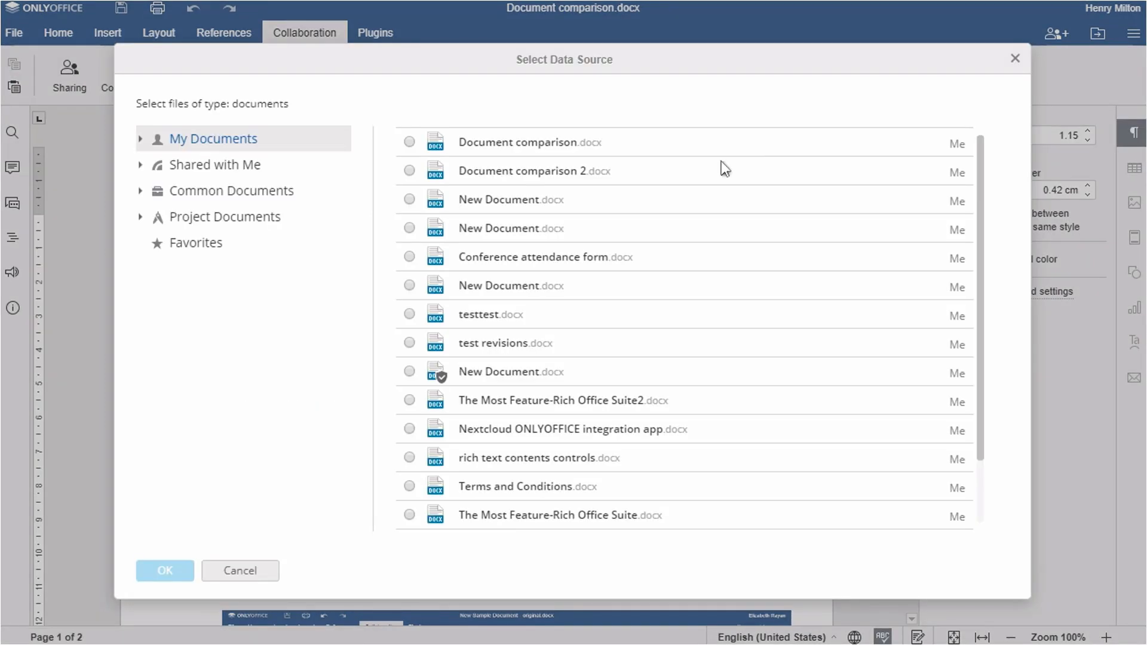
click(409, 171)
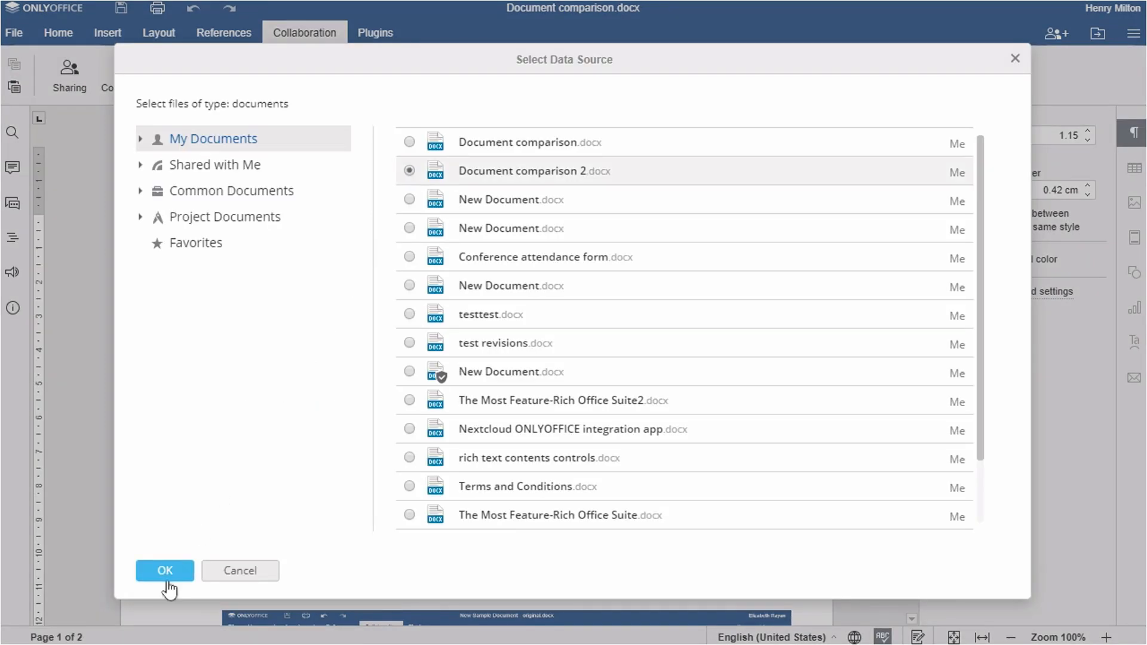
click(165, 571)
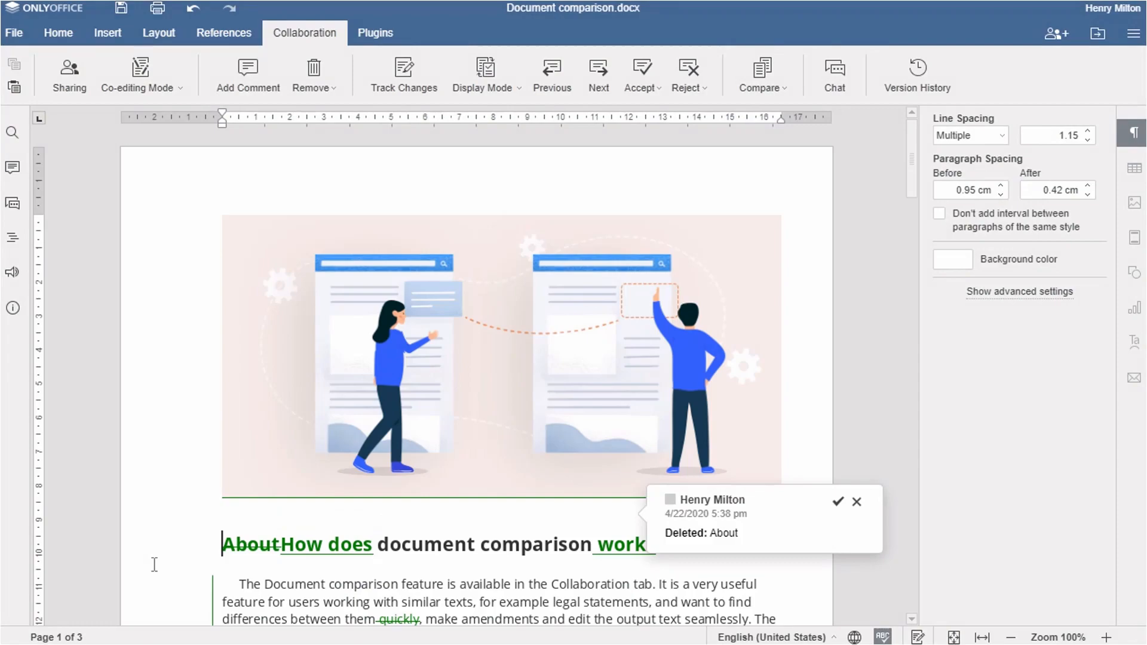
scroll(down, 3)
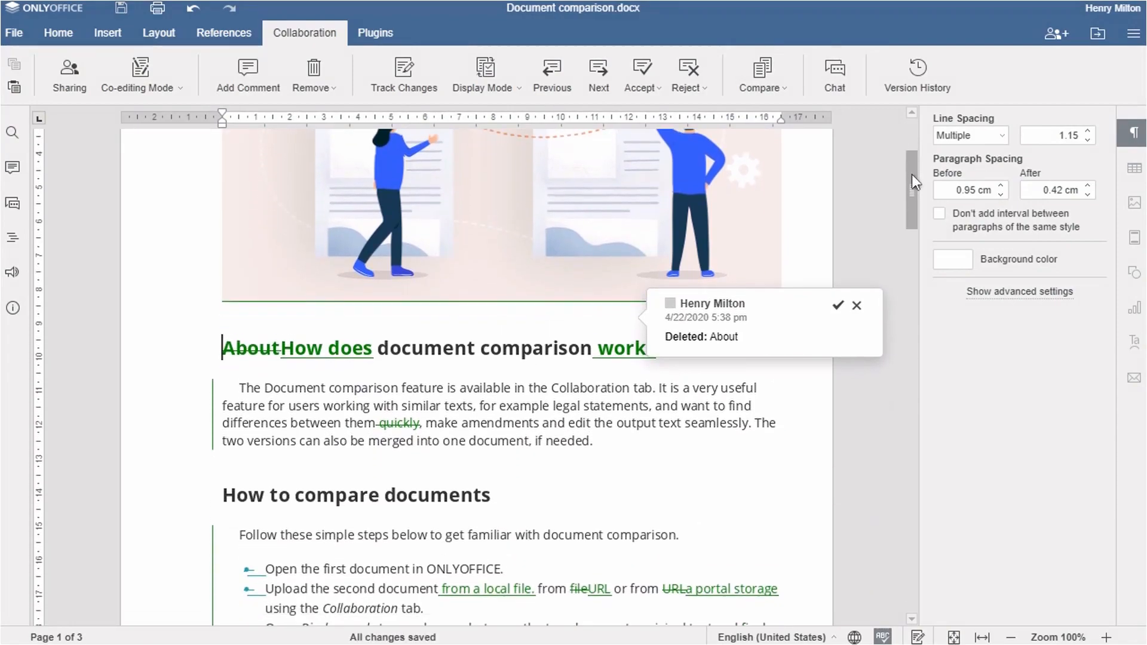
scroll(down, 3)
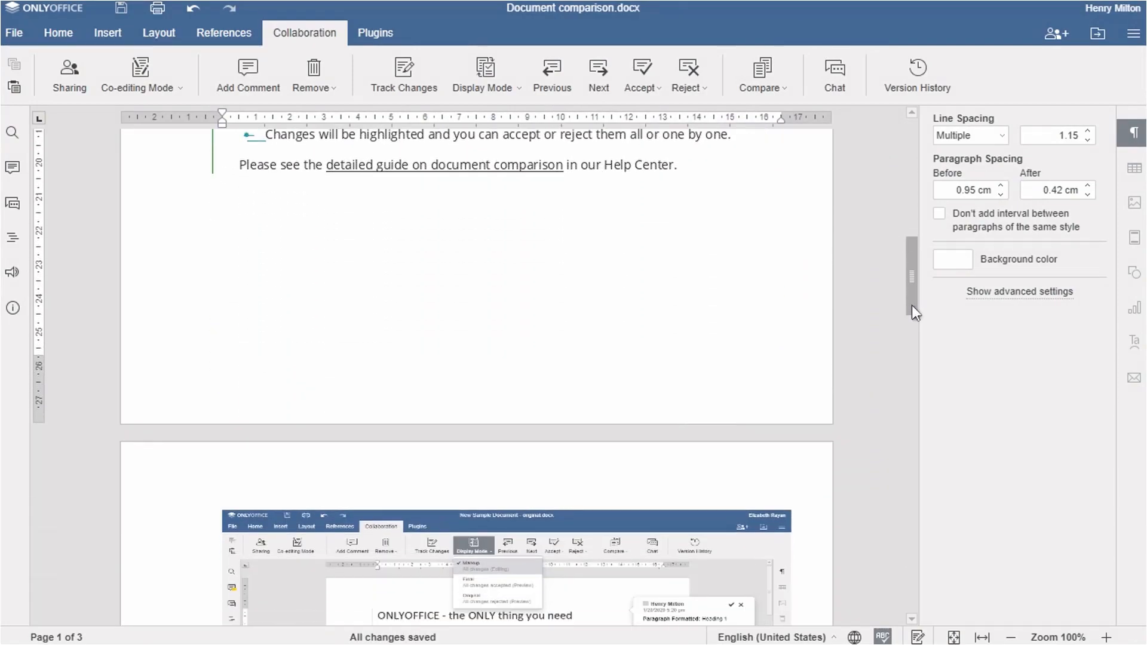
scroll(down, 3)
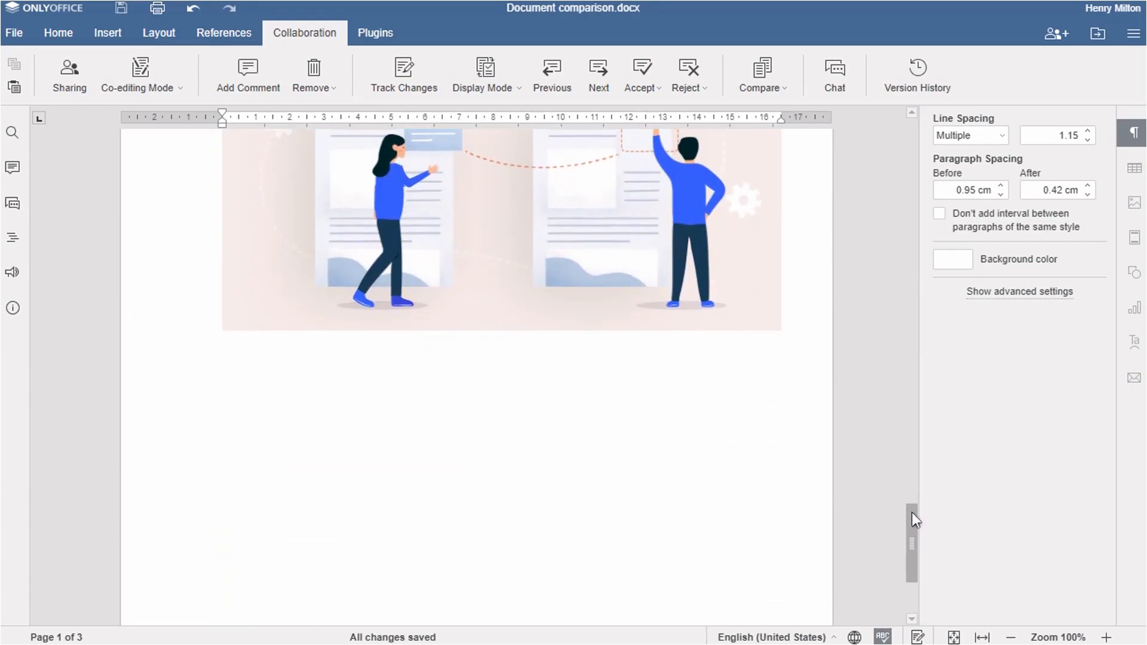
scroll(down, 3)
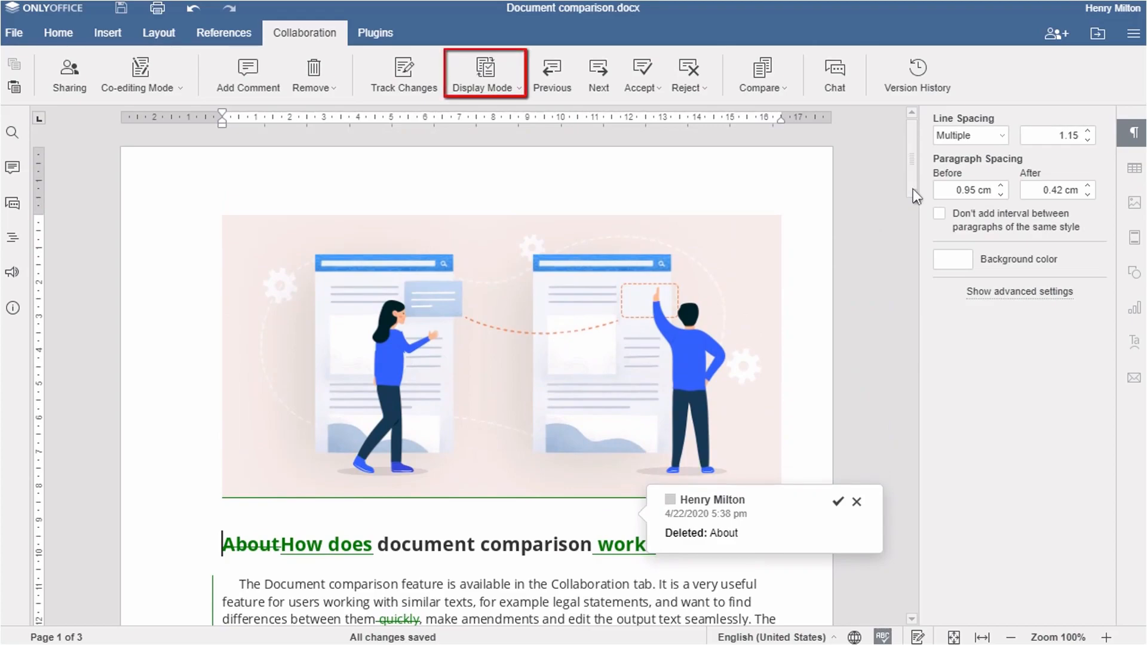
click(484, 75)
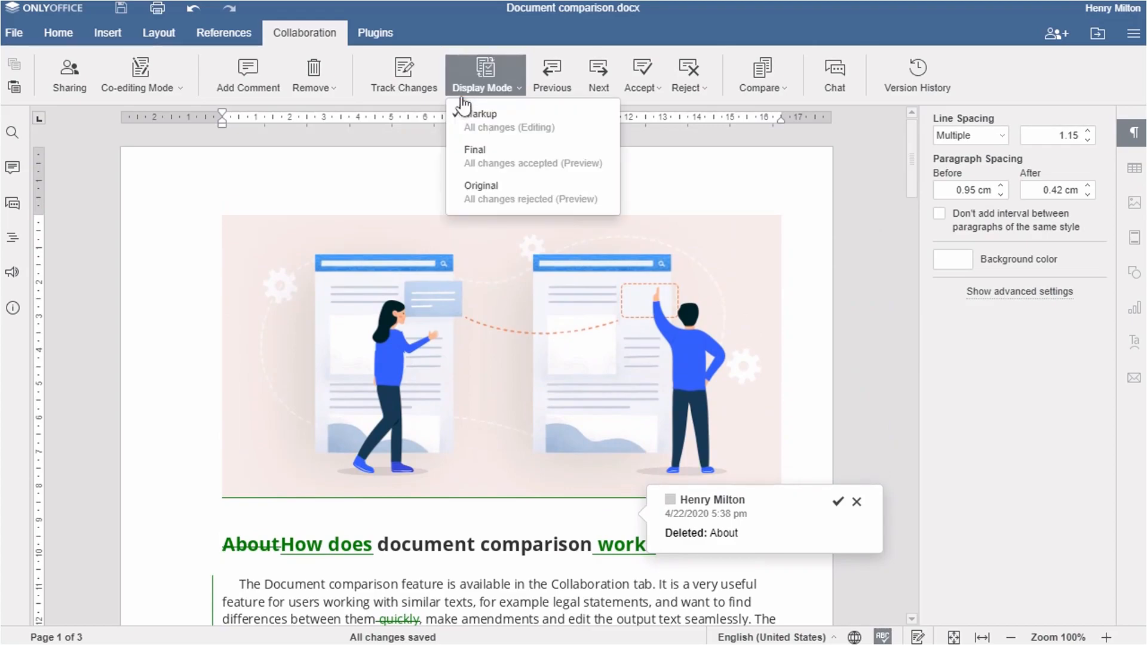
mouse_move(481, 192)
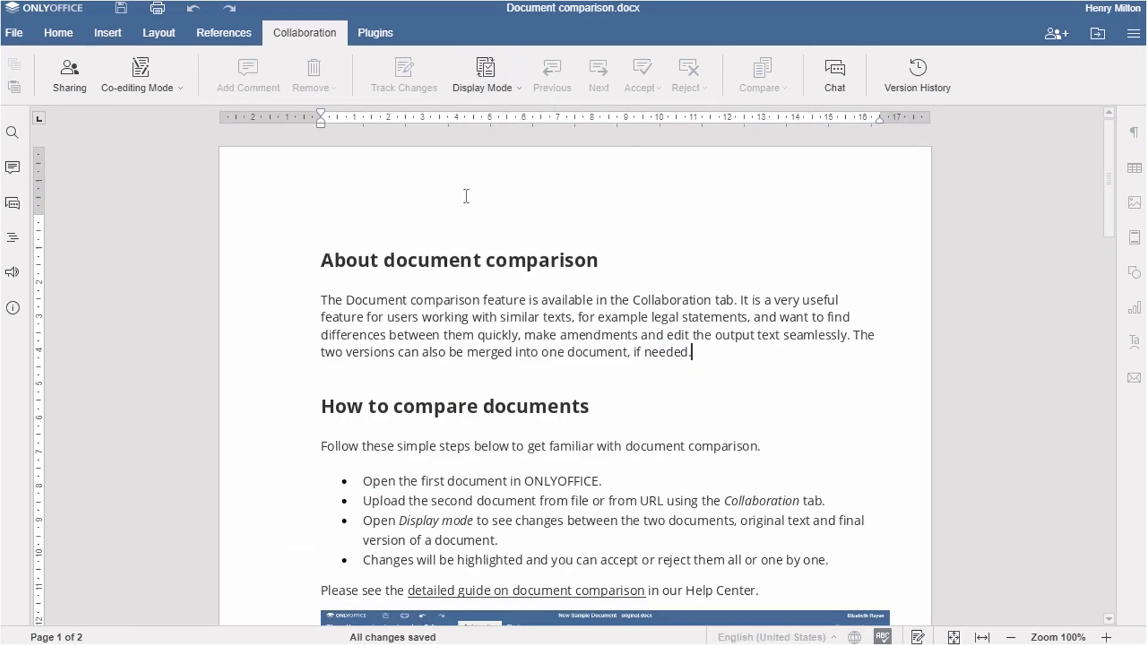
click(484, 74)
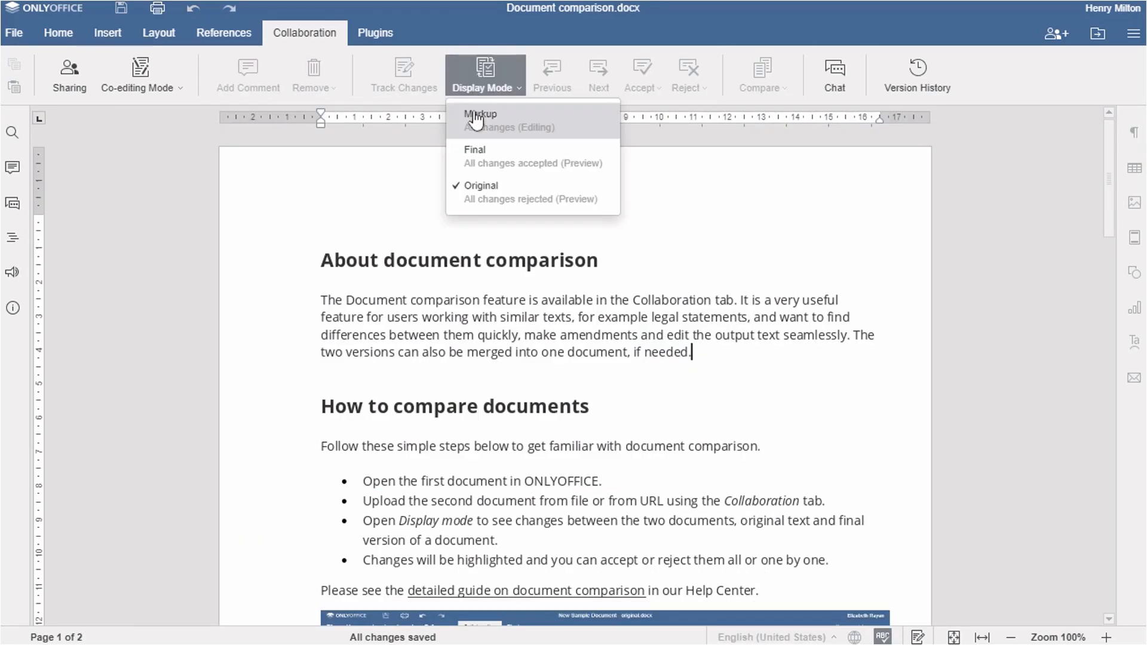
click(480, 120)
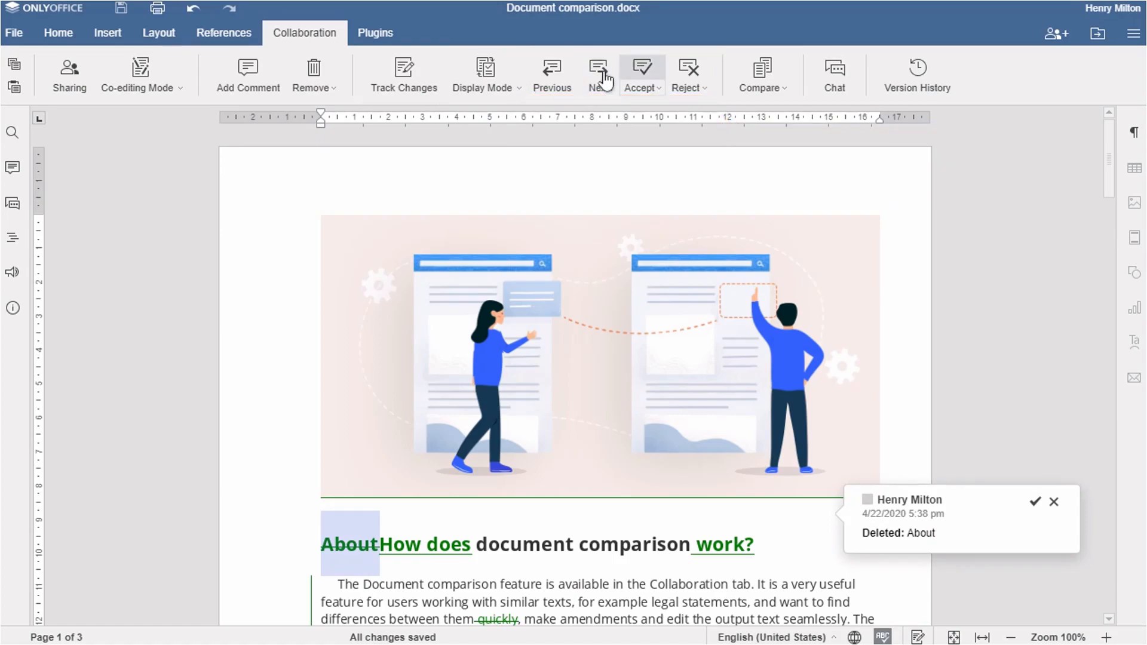
mouse_move(640, 71)
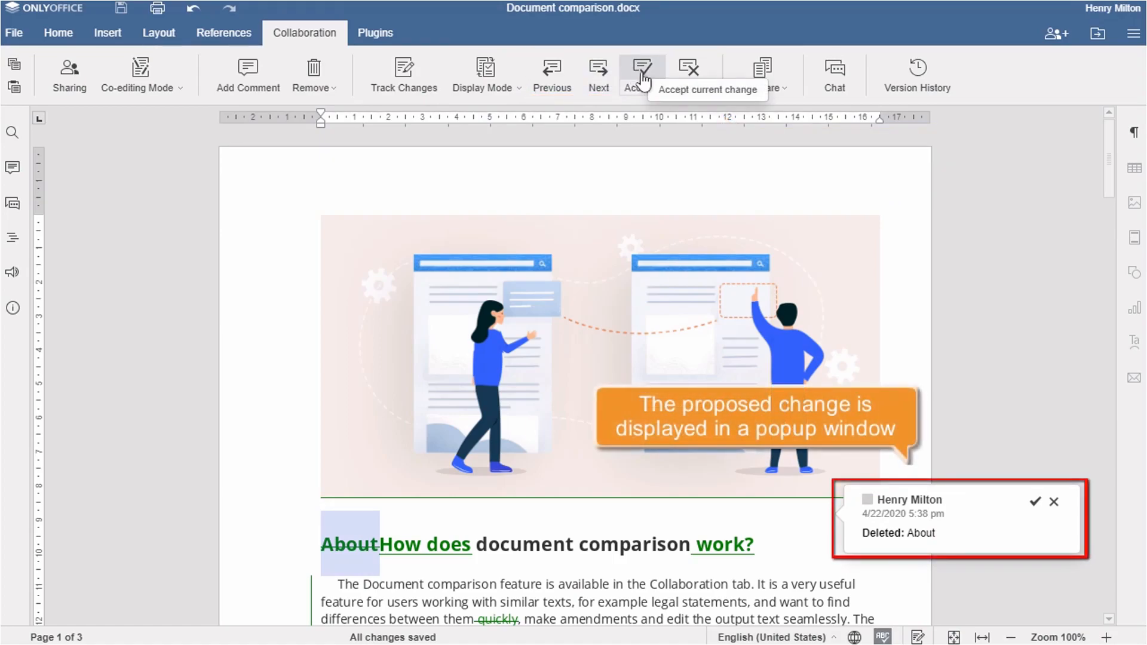
Step: Accept the deletion of 'About' and the first paragraph's formatting change
click(643, 73)
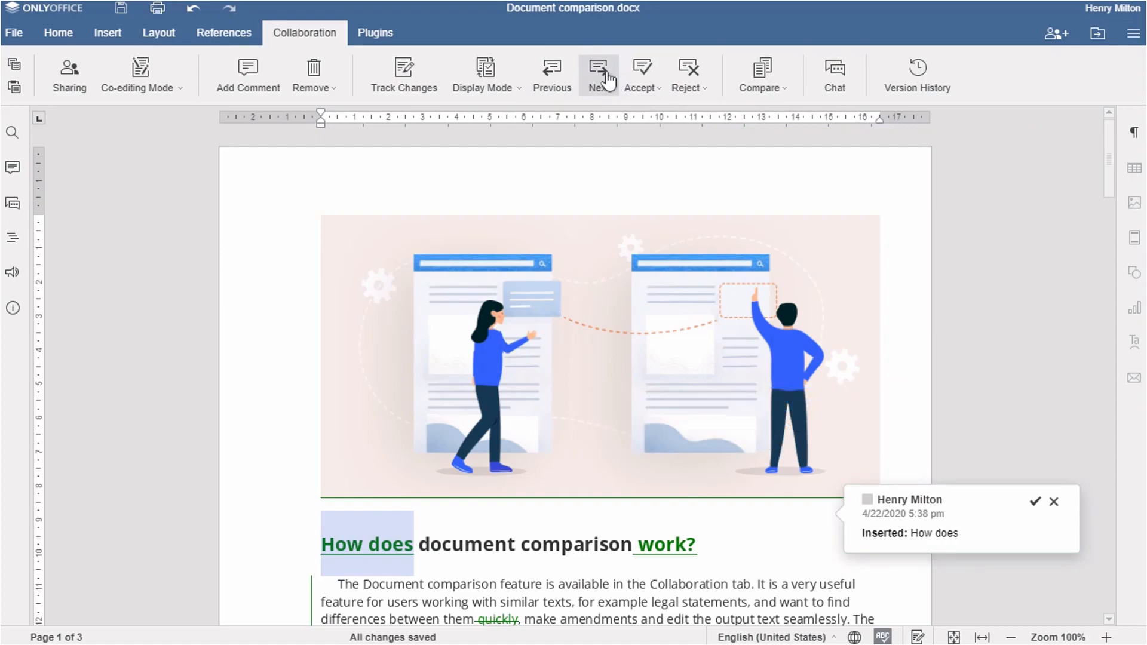
click(598, 73)
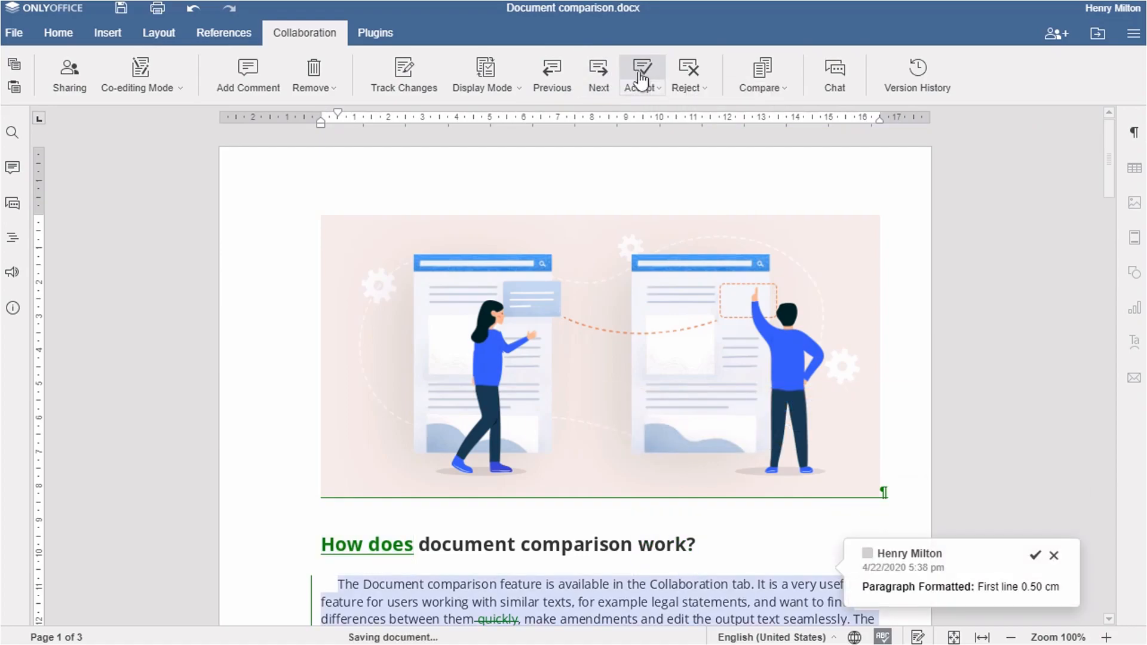
click(640, 73)
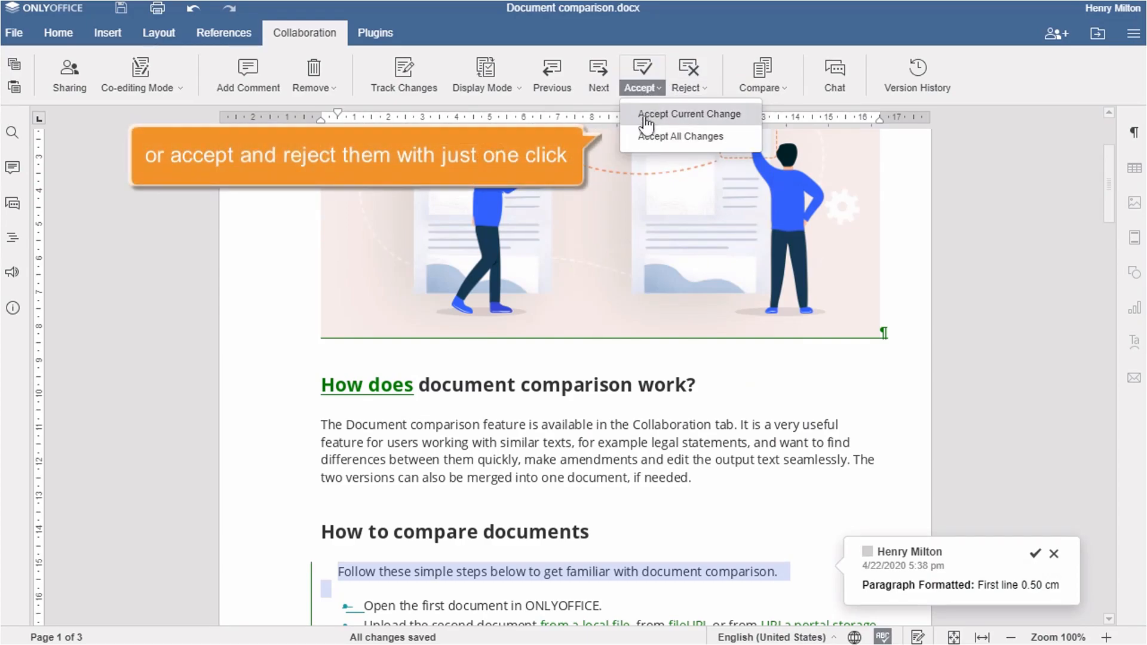
Step: Reject all remaining tracked changes, returning the document to clean text
click(686, 113)
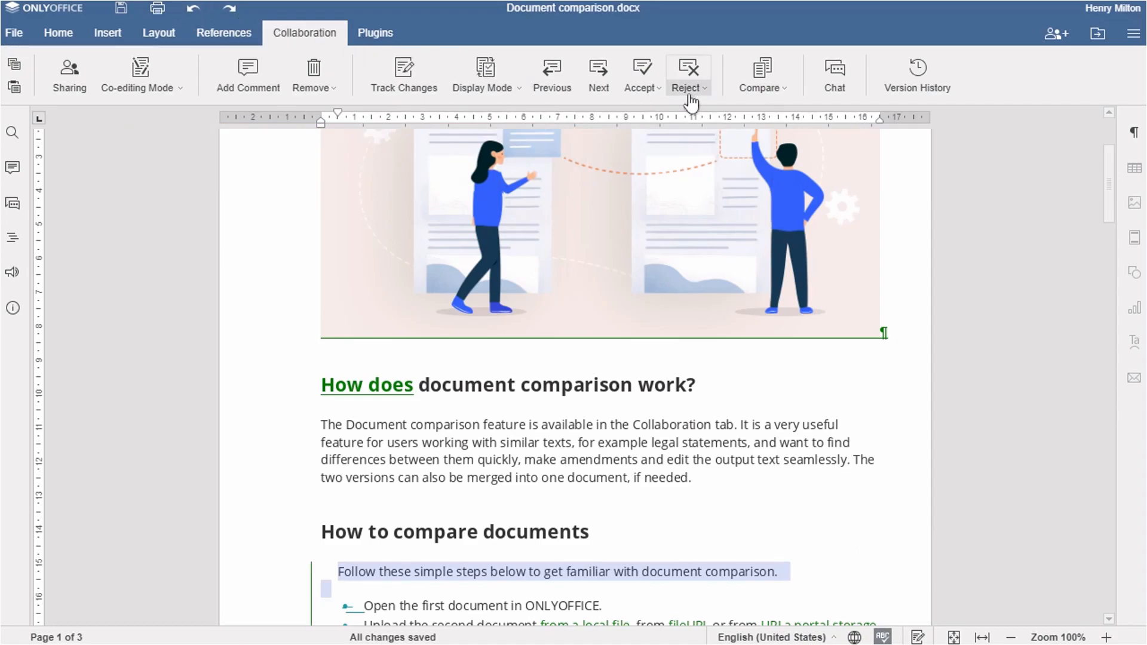
click(688, 74)
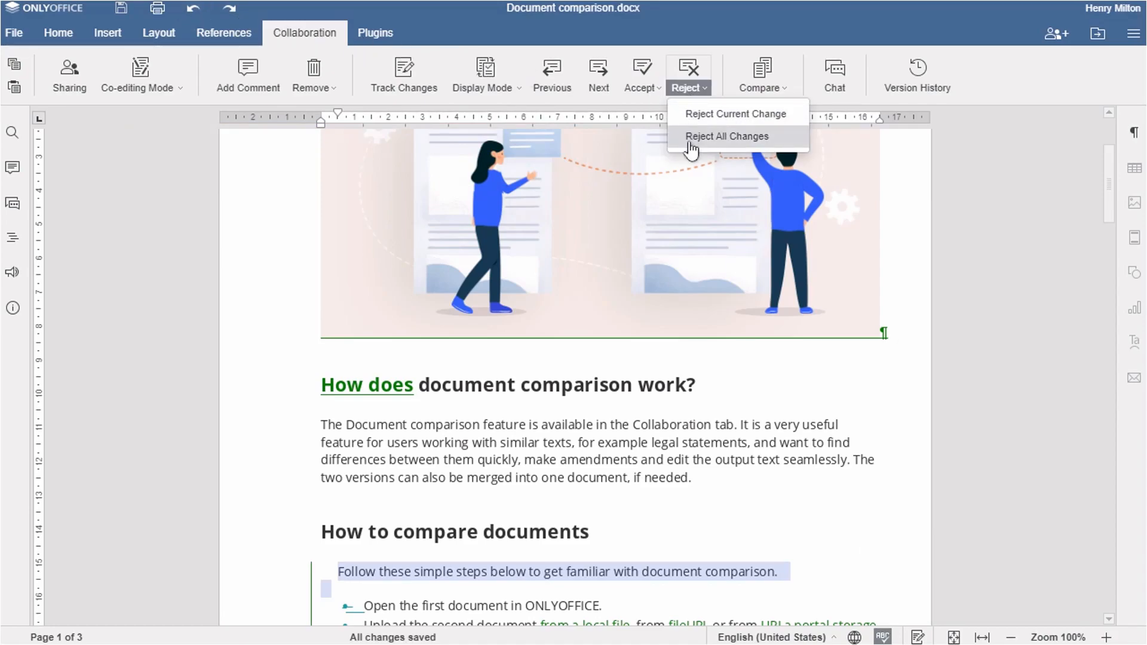
click(728, 136)
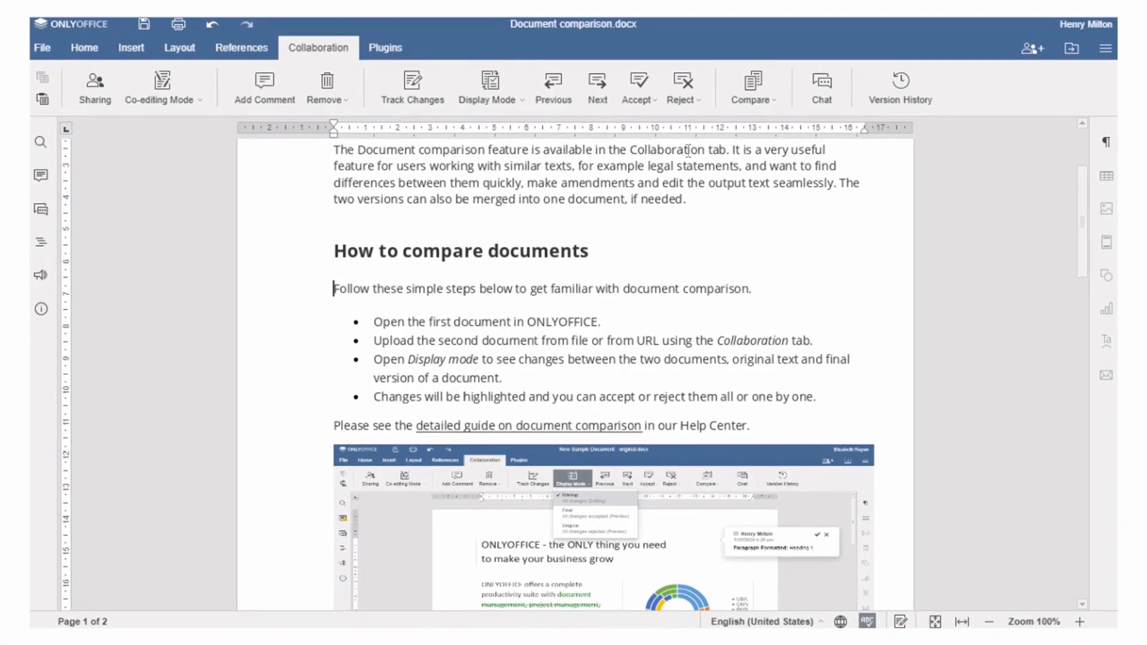